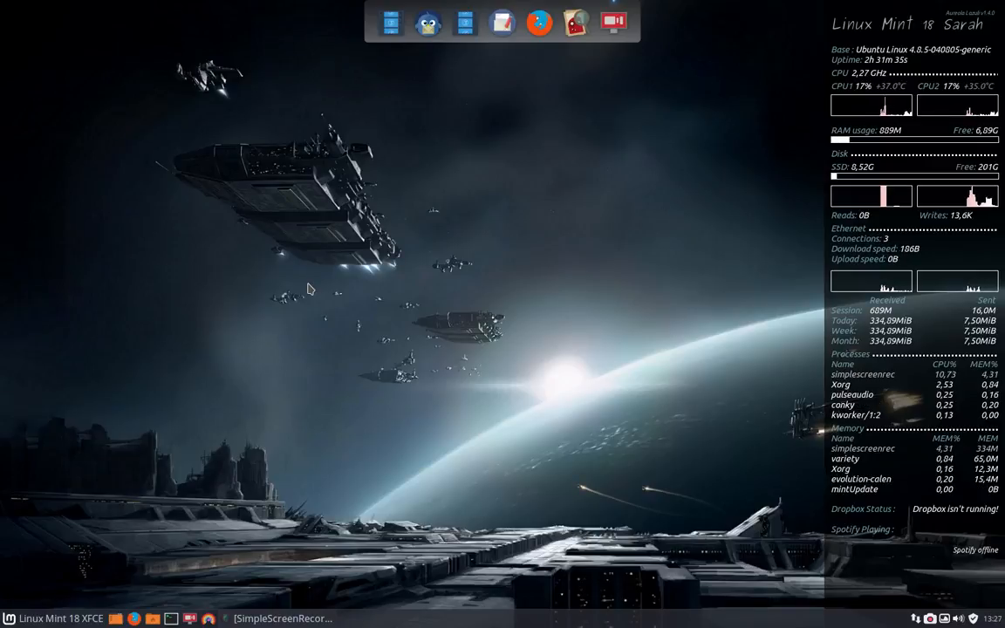
Launch the randomly themed xfce4-terminal windows, then bring up a terminal window's context menu.
{"action": "left_click", "coordinate": [632, 21]}
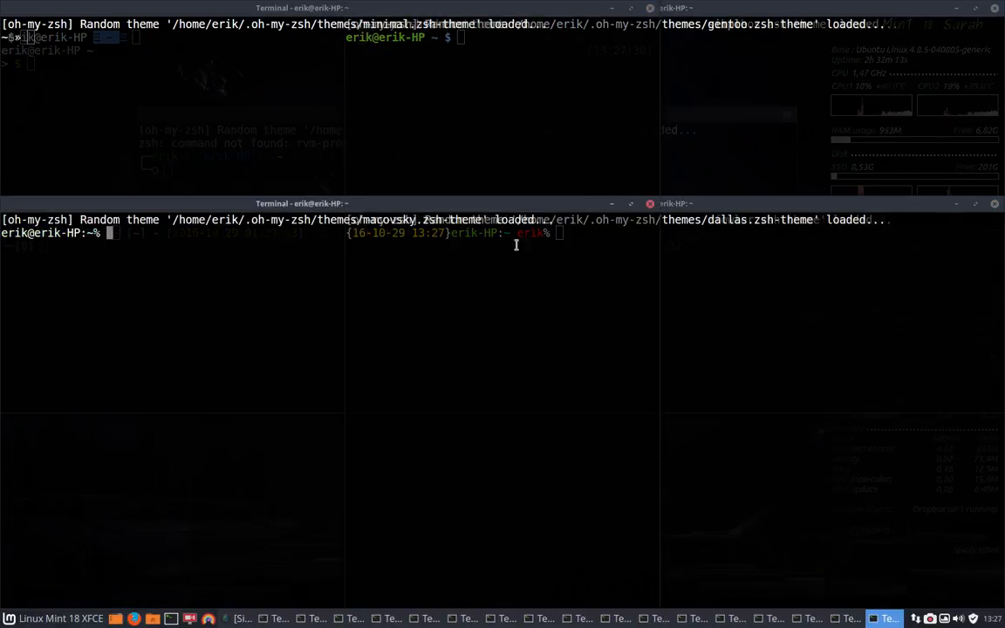
{"action": "right_click", "coordinate": [304, 619]}
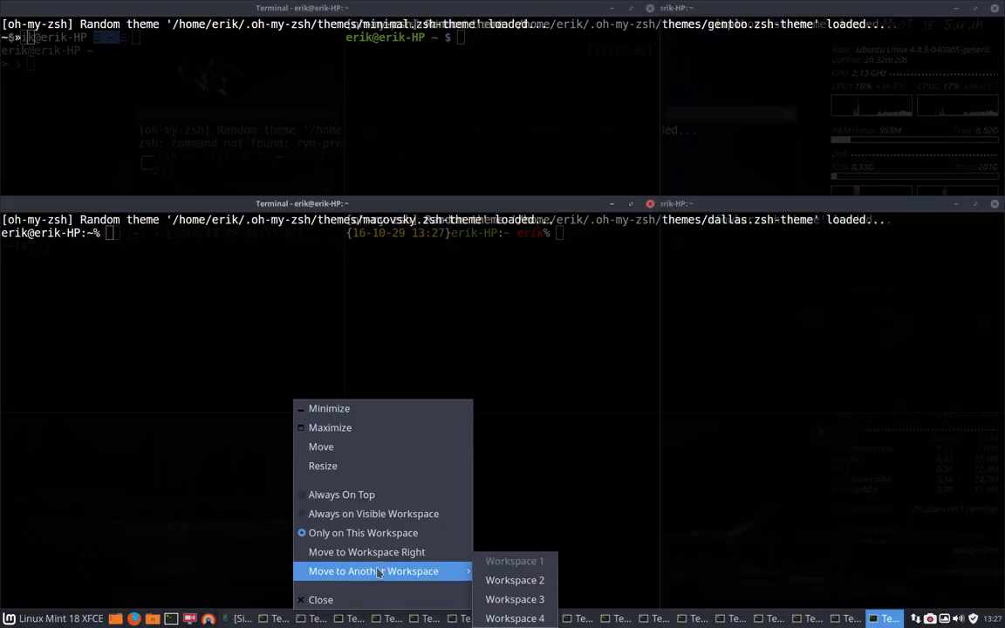
{"action": "mouse_move", "coordinate": [321, 599]}
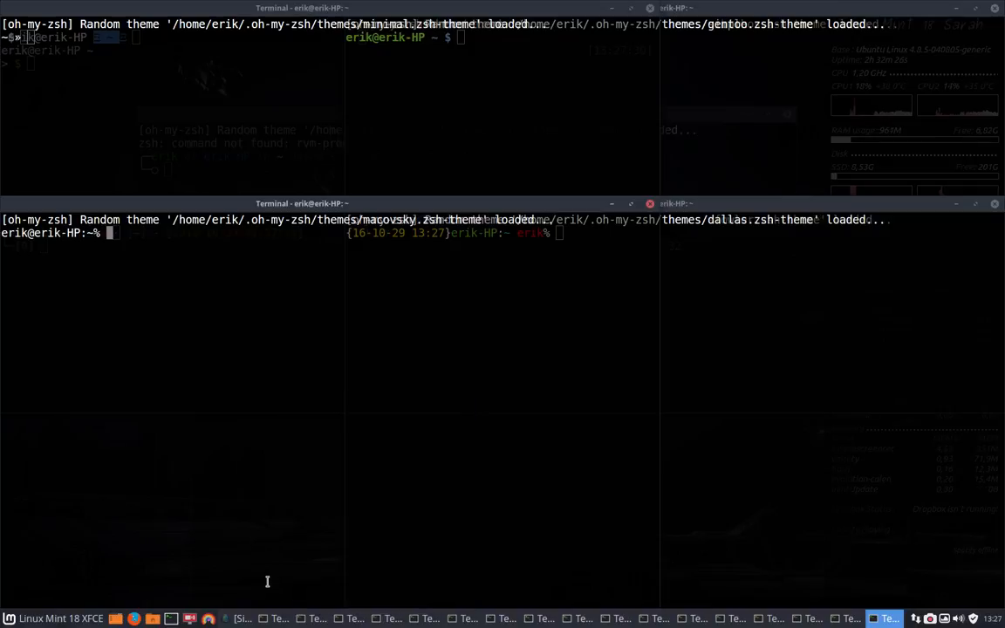
Run 'killall xfce4-terminal' to close all open terminal windows.
{"action": "type", "text": "killall"}
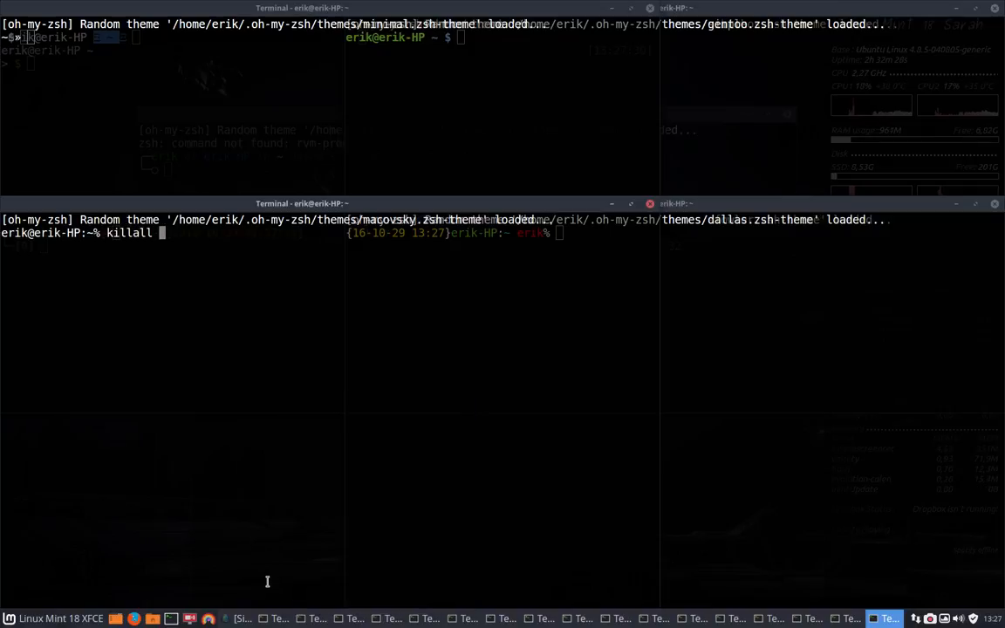
{"action": "type", "text": "xfc"}
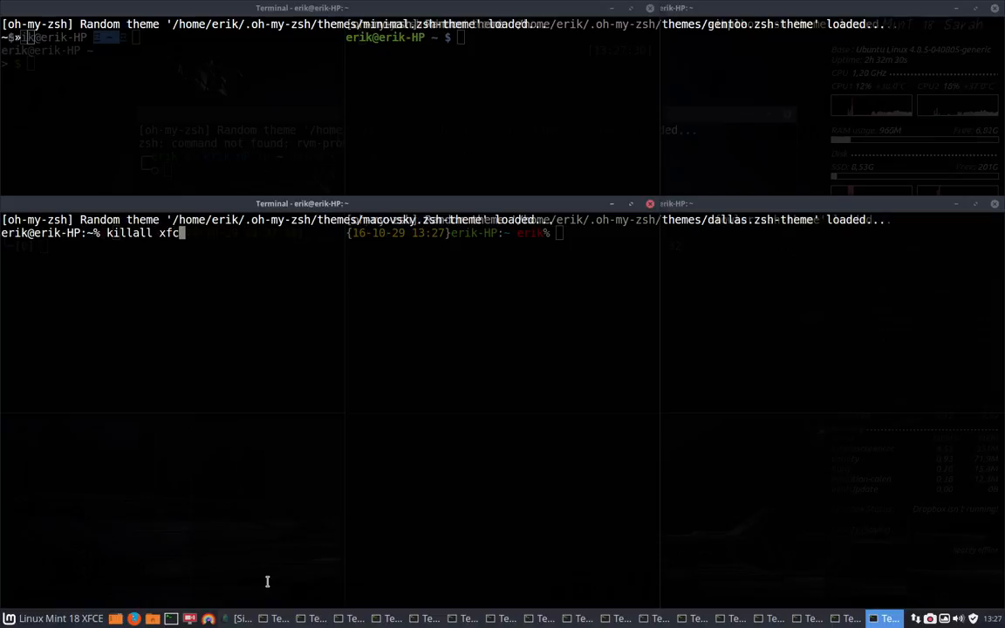
{"action": "type", "text": "e4-termin"}
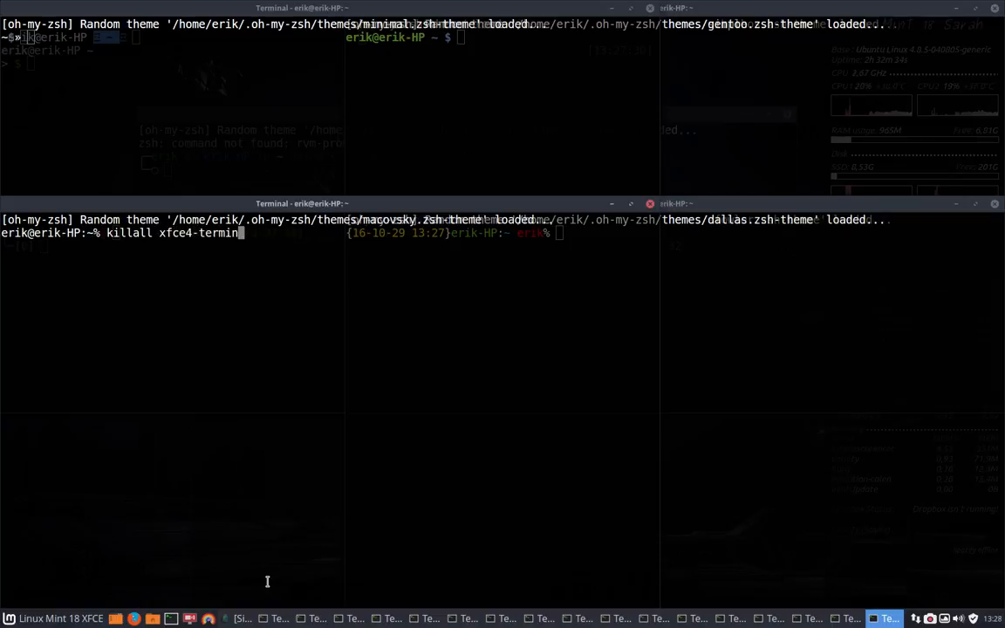
{"action": "key", "text": "Return"}
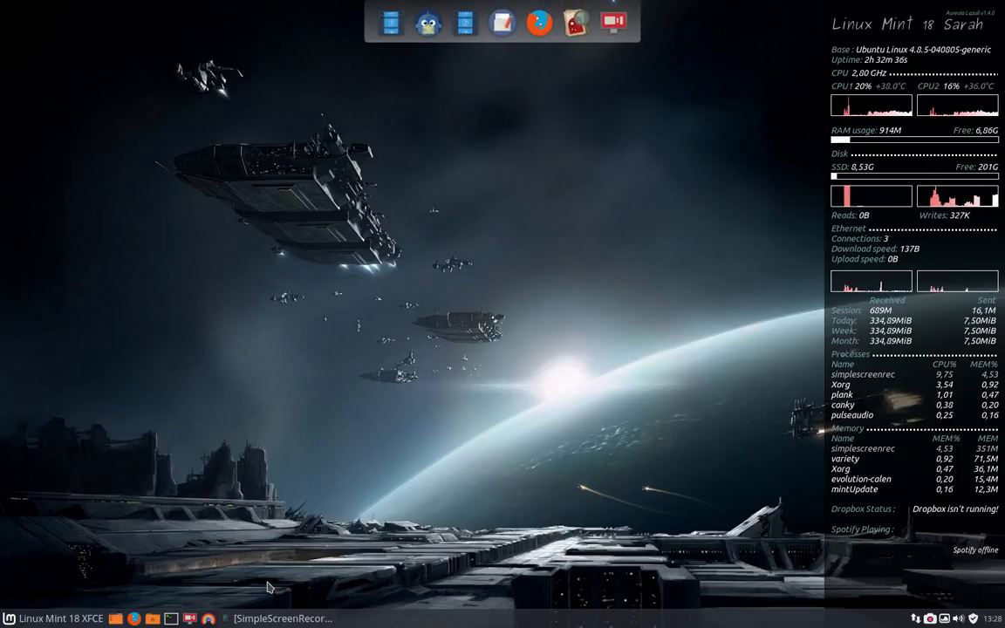